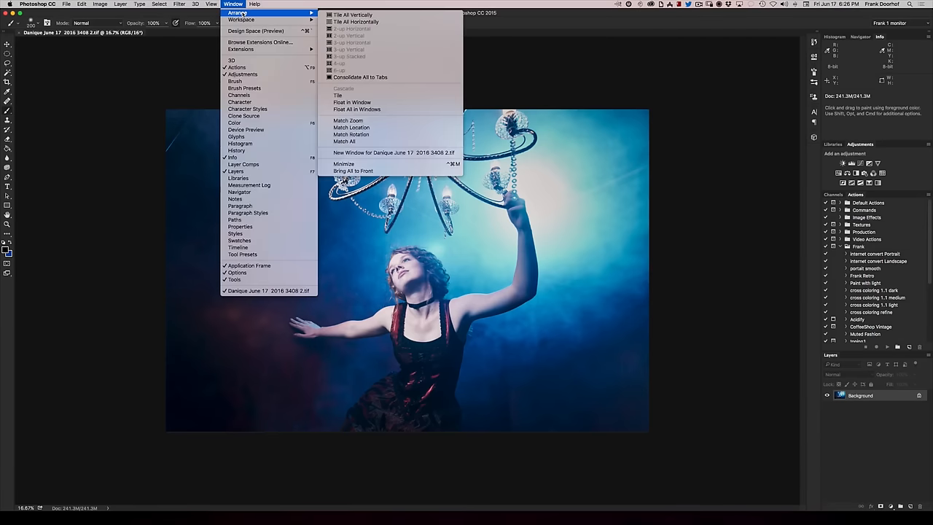
mouse_move(394, 152)
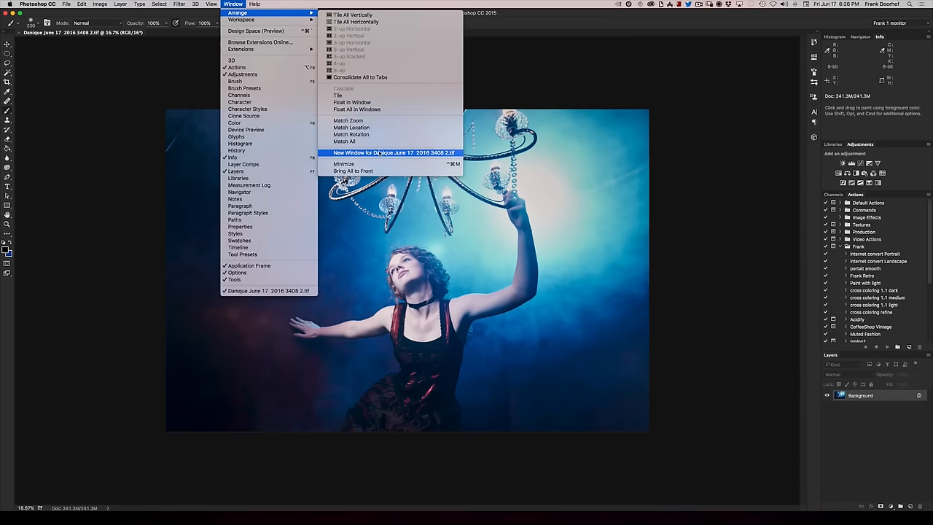